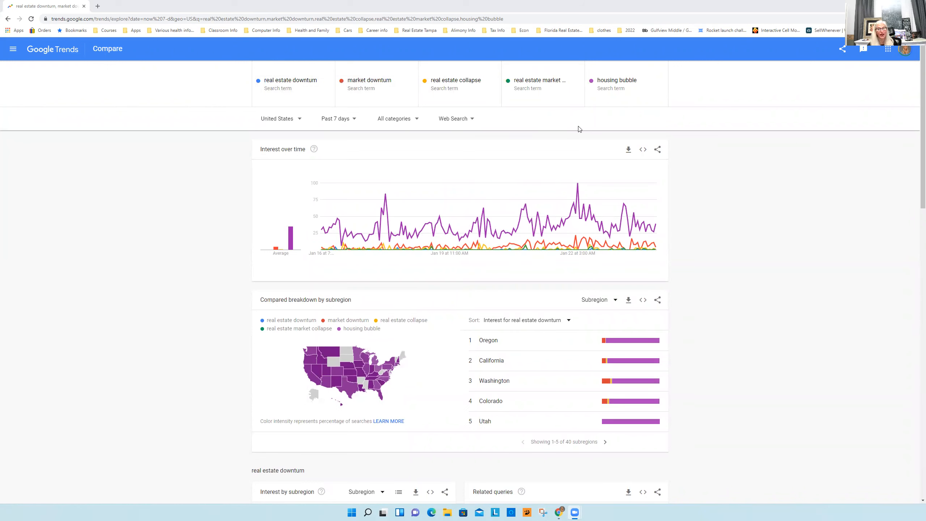
mouse_move(612, 119)
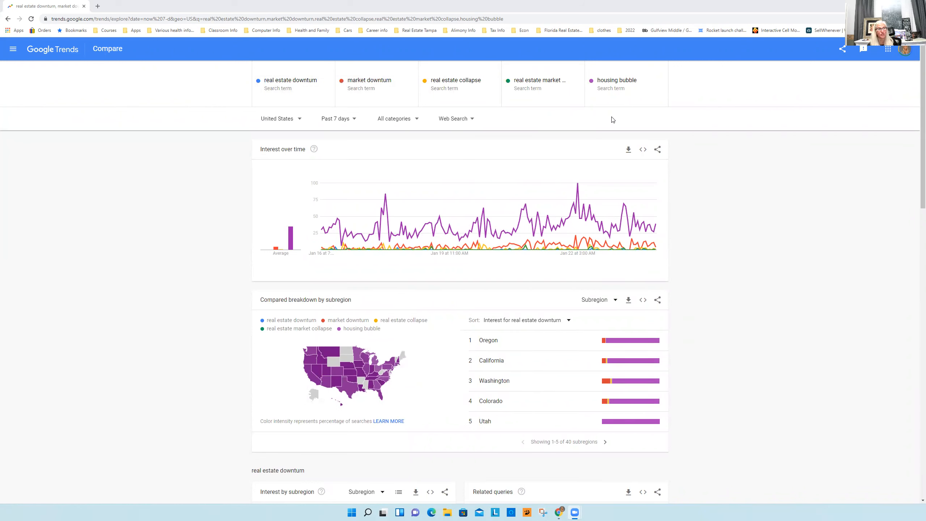
mouse_move(560, 82)
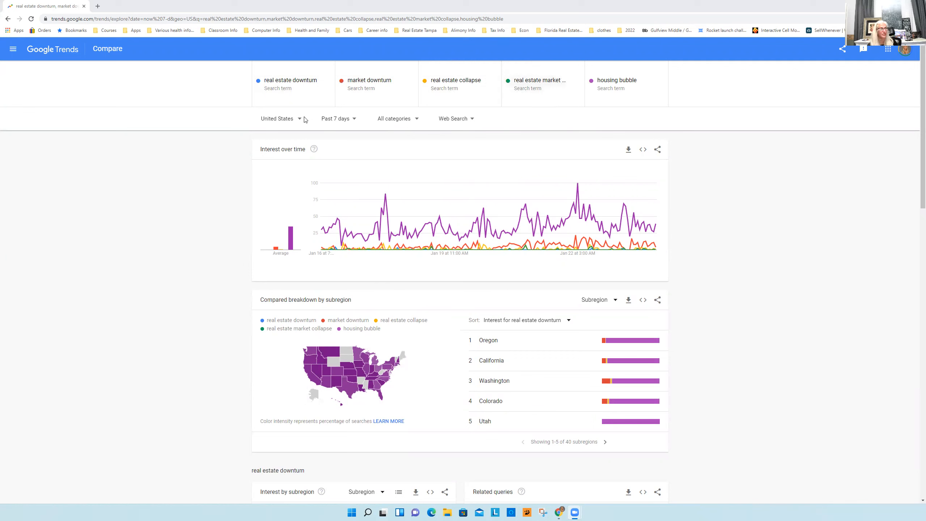
mouse_move(676, 120)
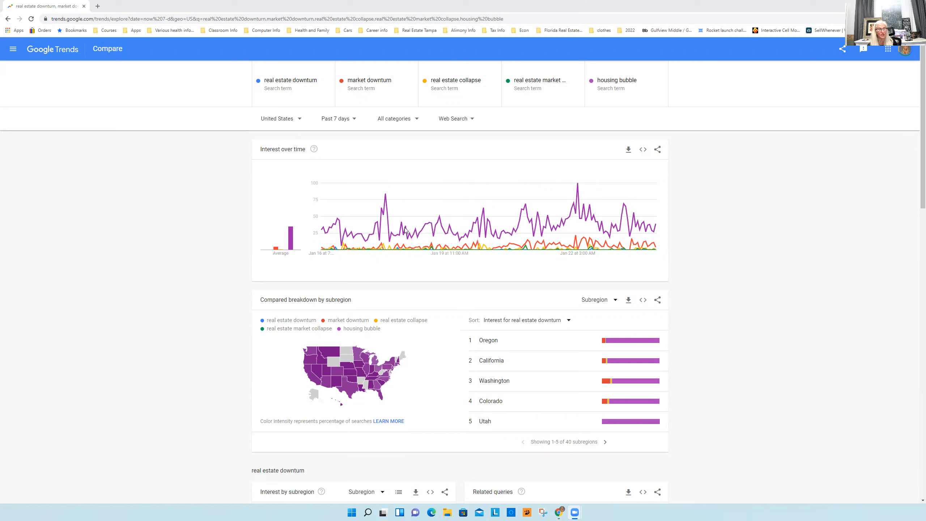
mouse_move(661, 249)
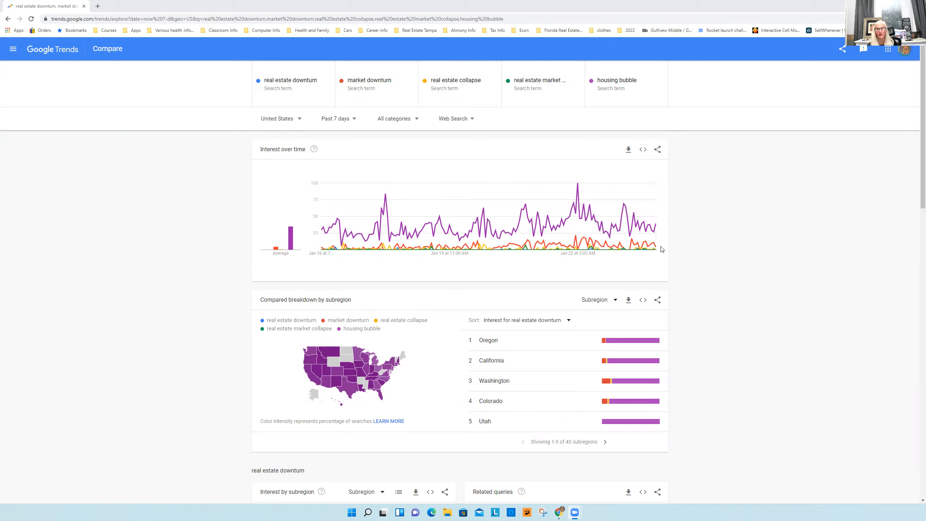
mouse_move(332, 267)
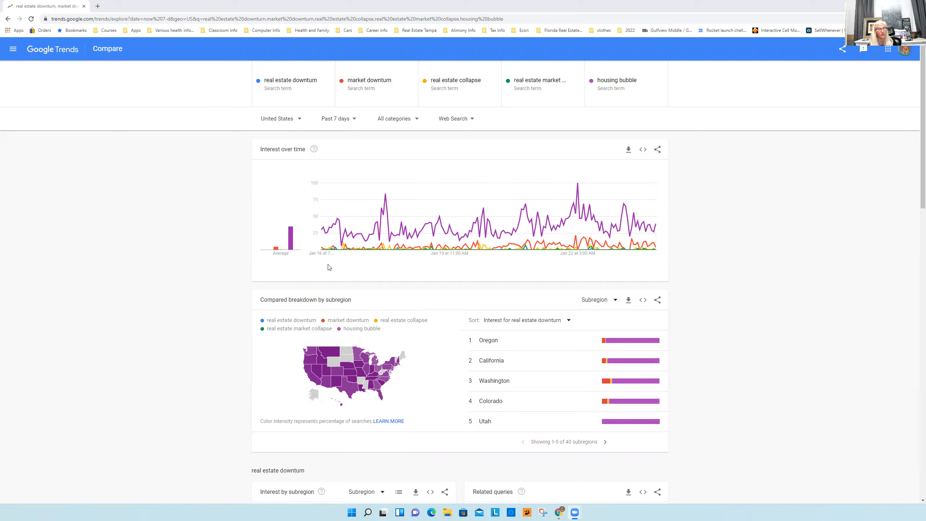
mouse_move(352, 163)
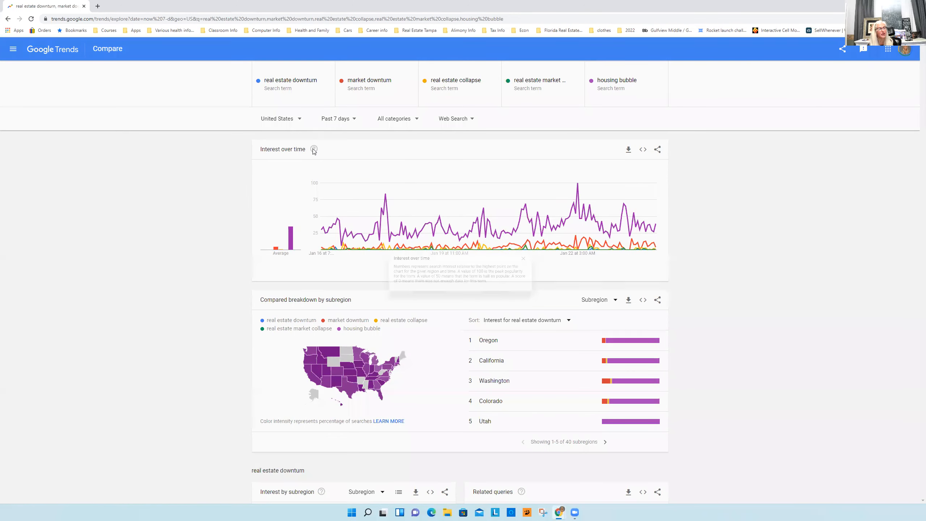
Show the Interest over time help explaining scores of 100, 50 and 0.
click(313, 149)
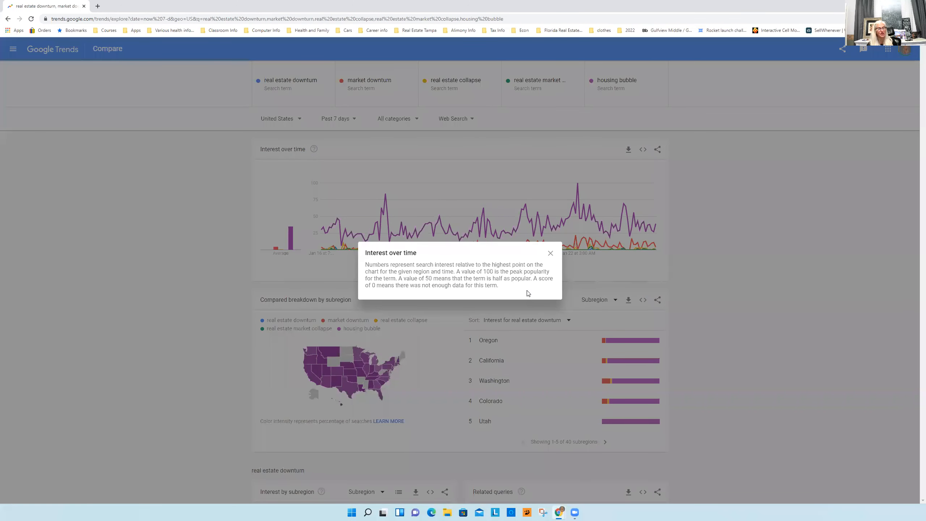
mouse_move(550, 287)
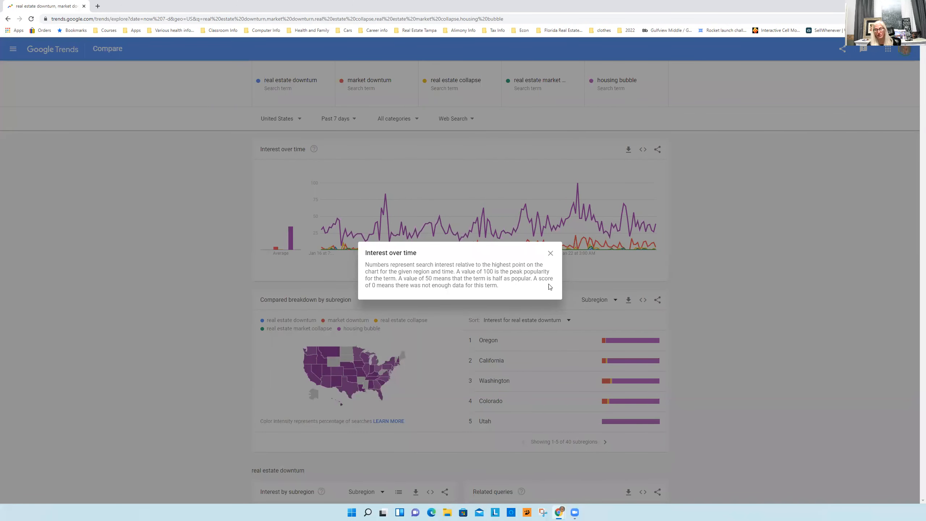
mouse_move(417, 306)
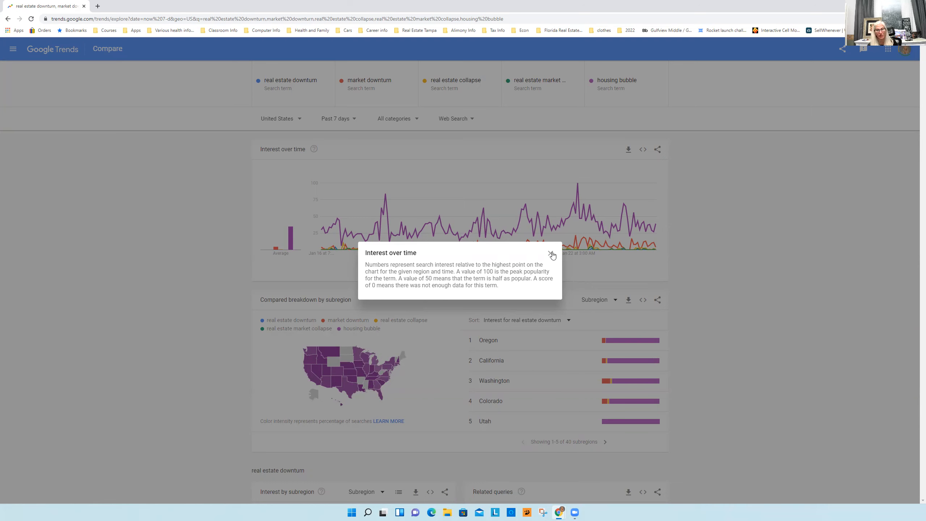
Close the Interest over time help popup to reveal the five-term chart and state map.
click(551, 253)
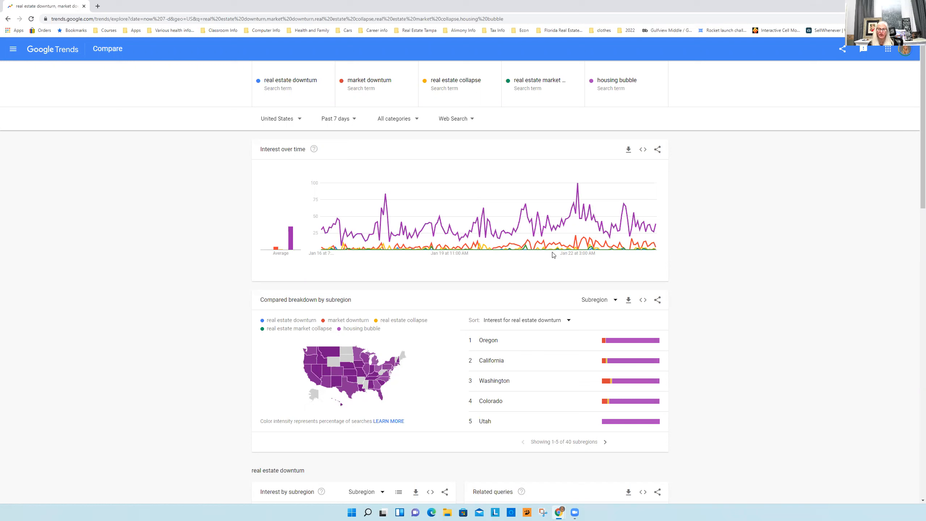
mouse_move(553, 251)
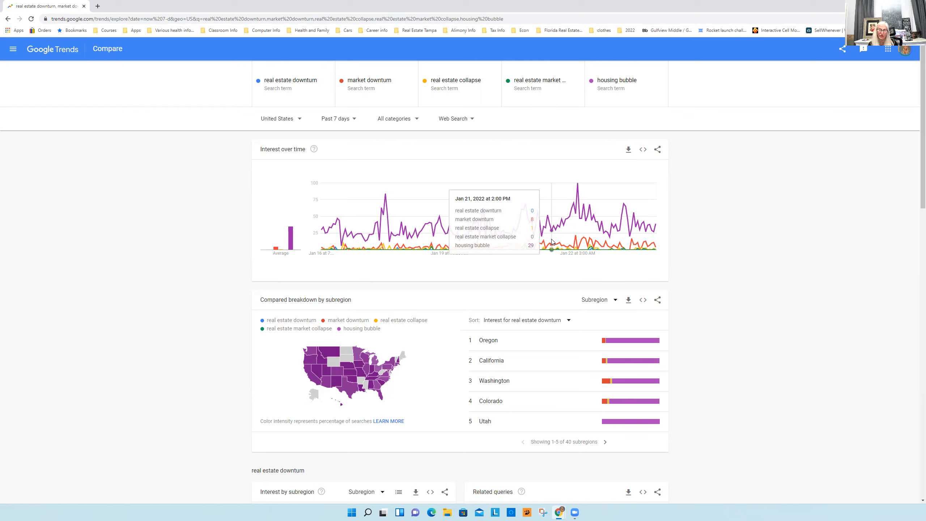
mouse_move(71, 410)
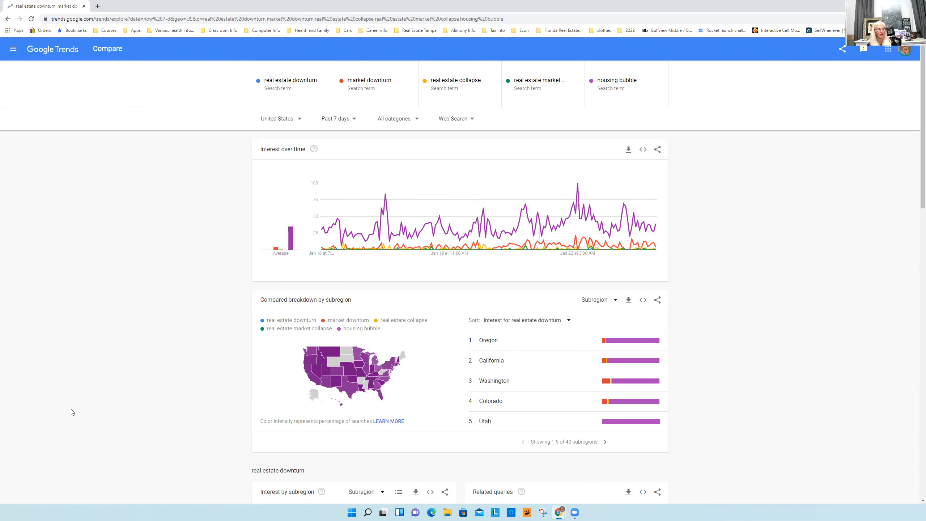
mouse_move(346, 382)
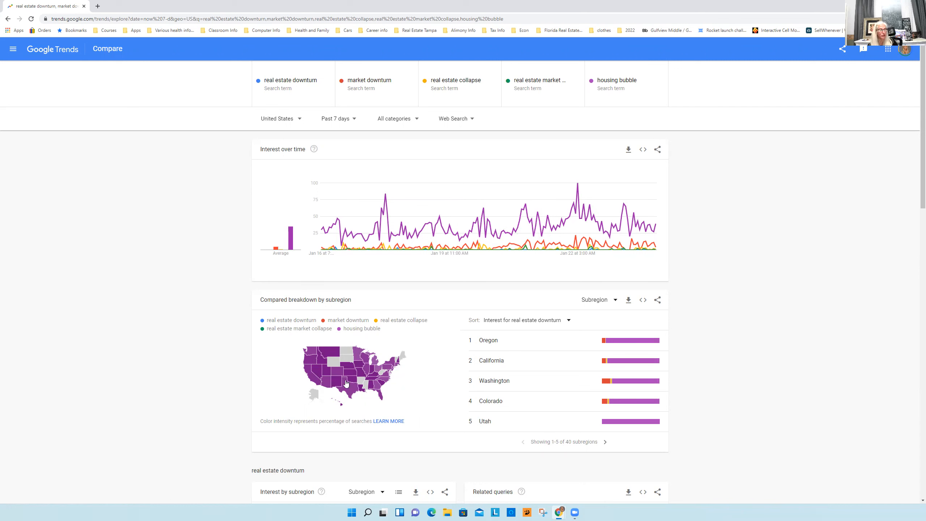
mouse_move(576, 191)
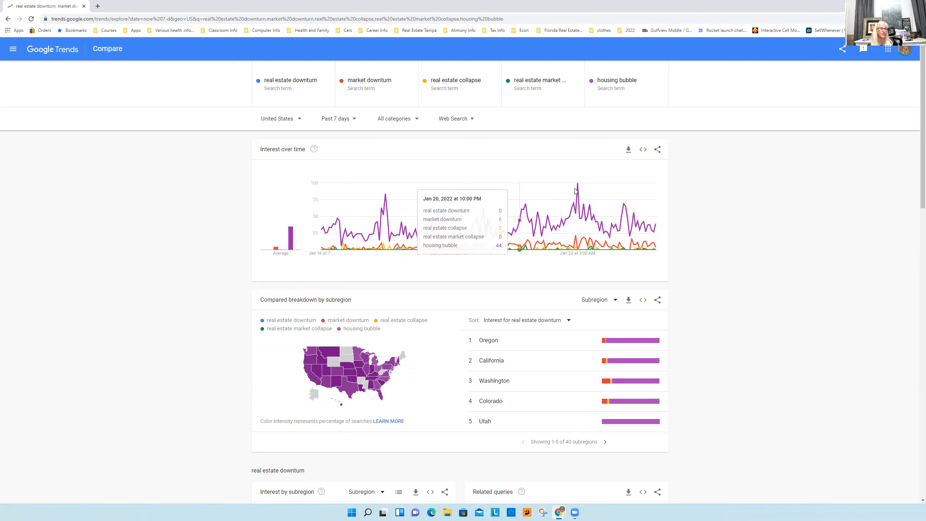
mouse_move(577, 186)
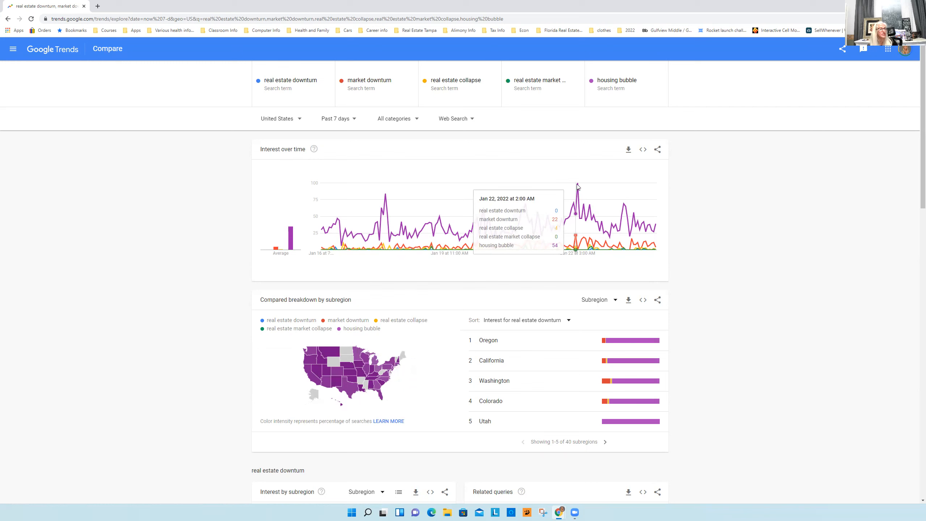
mouse_move(577, 185)
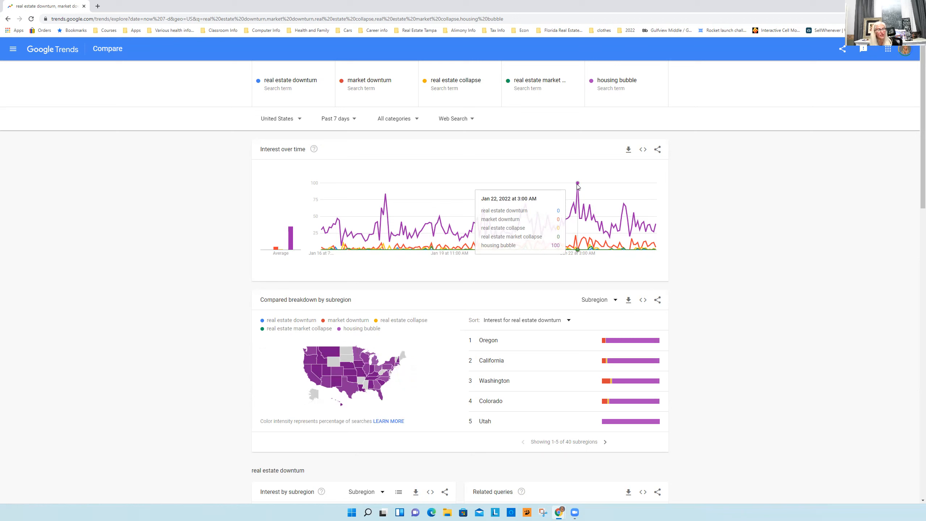
mouse_move(276, 137)
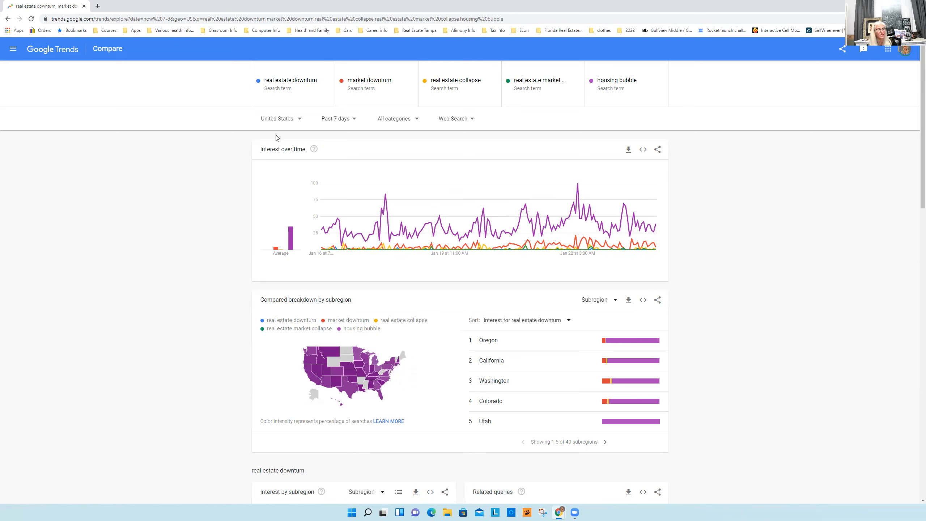
mouse_move(276, 128)
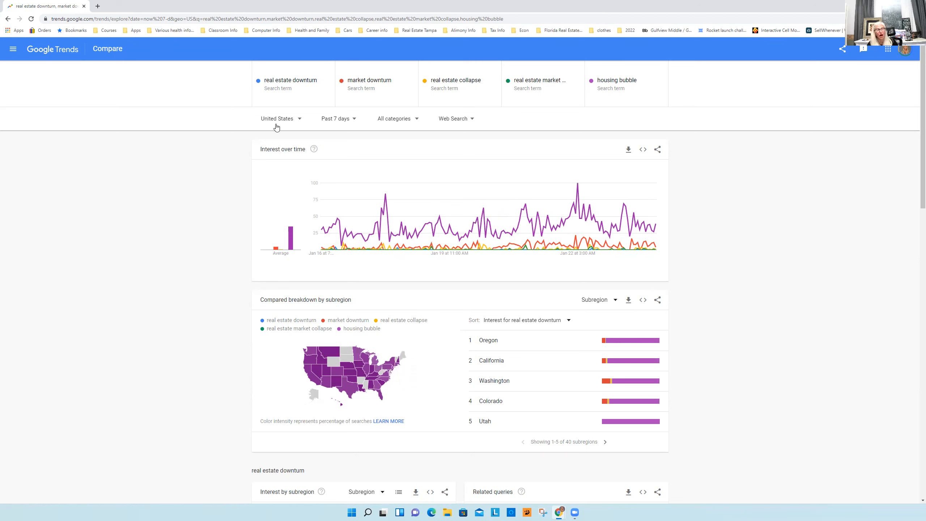
mouse_move(332, 128)
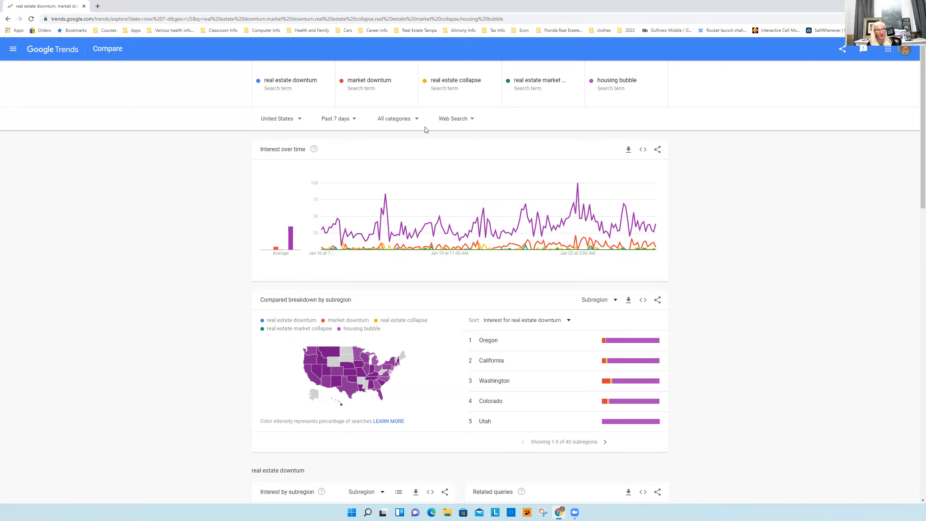
mouse_move(341, 382)
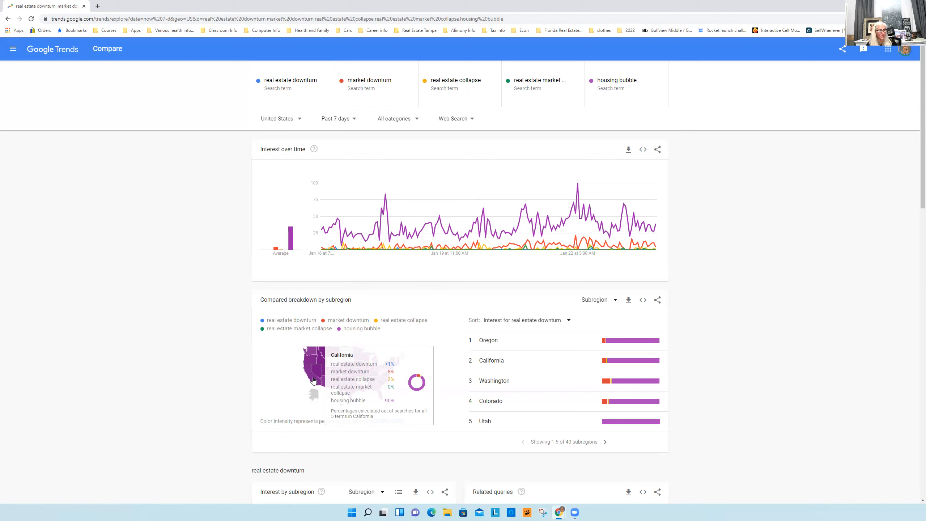
mouse_move(316, 374)
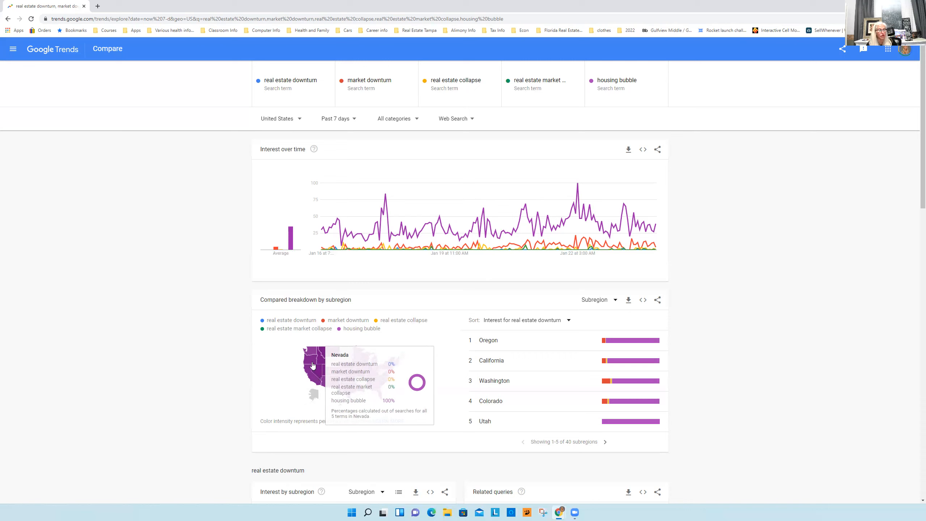
mouse_move(311, 366)
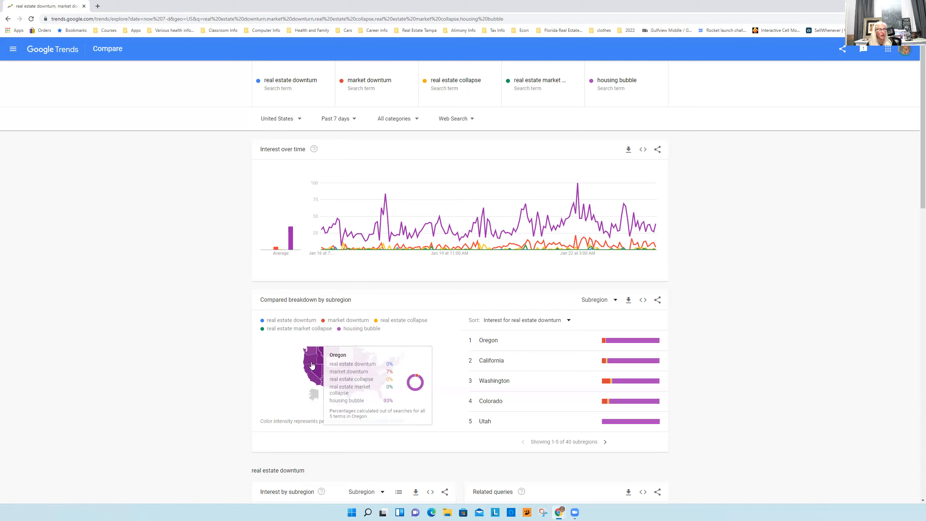
right_click(312, 364)
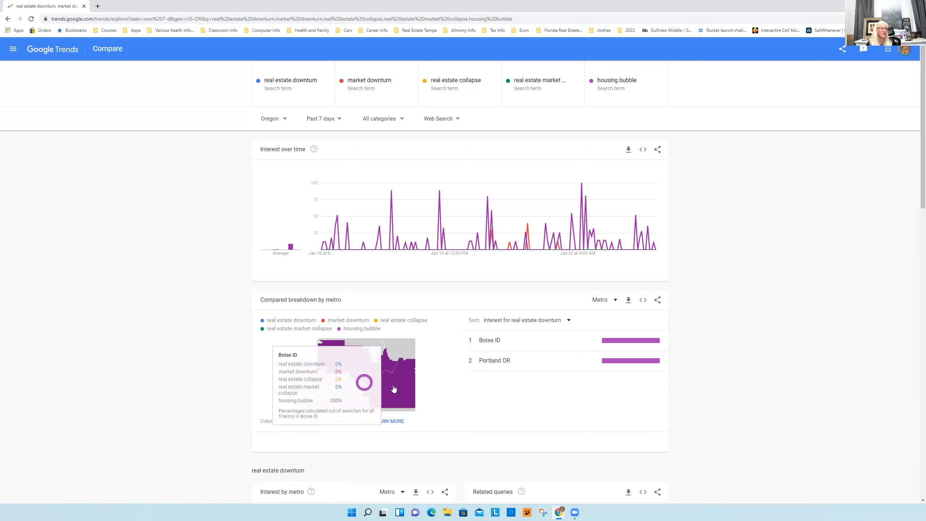
mouse_move(373, 384)
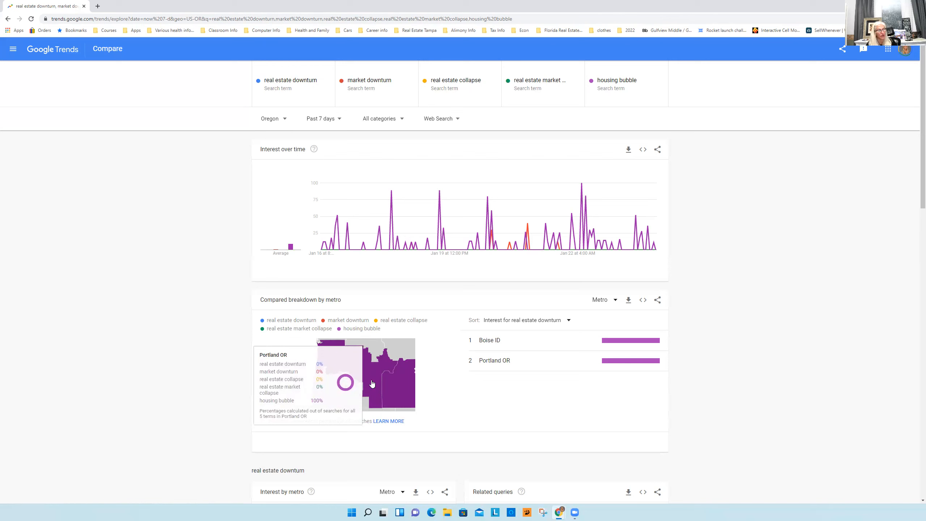
mouse_move(180, 8)
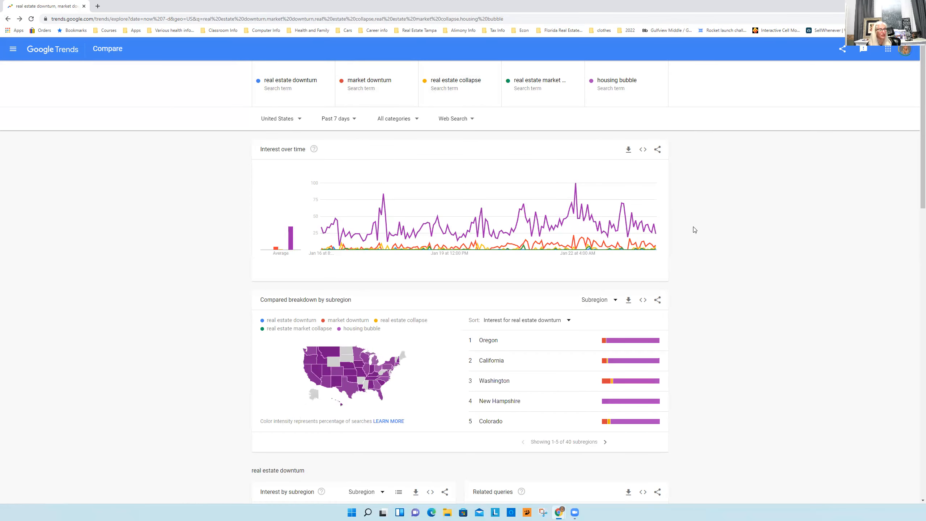
scroll(down, 3)
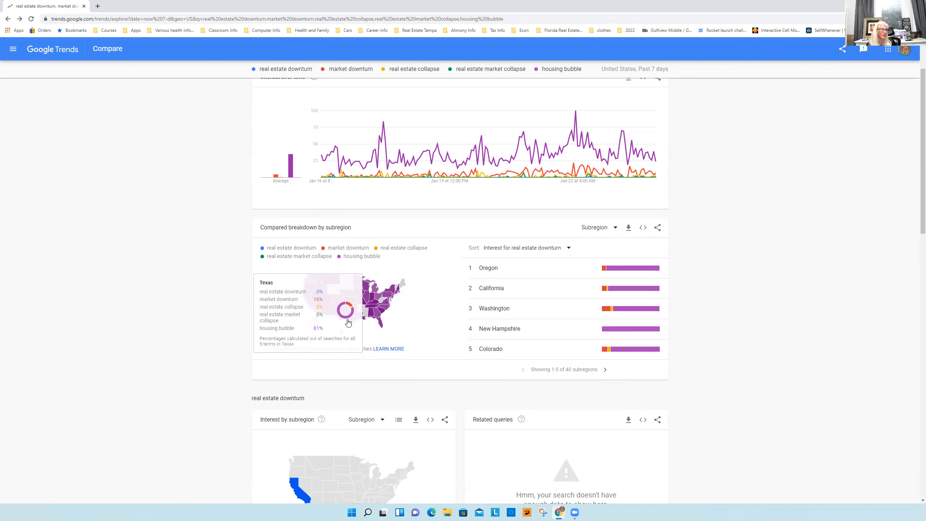
mouse_move(326, 303)
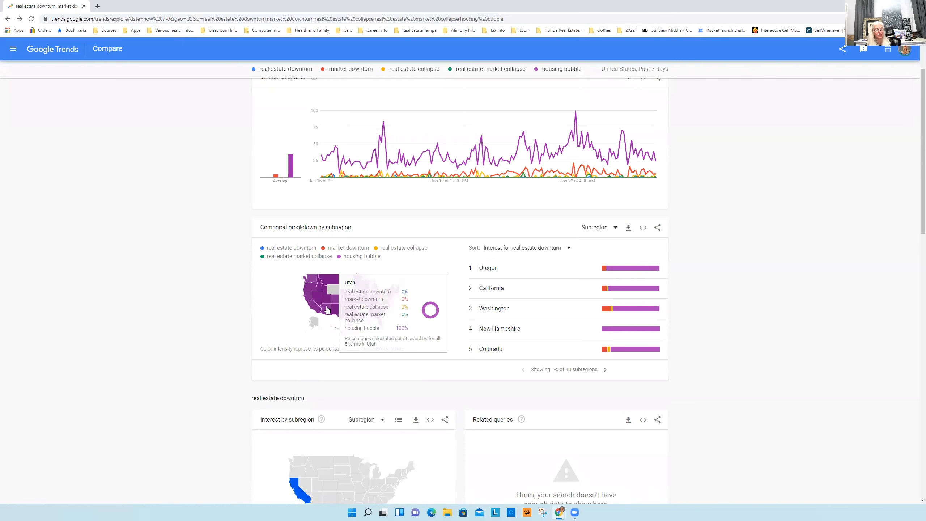
mouse_move(326, 311)
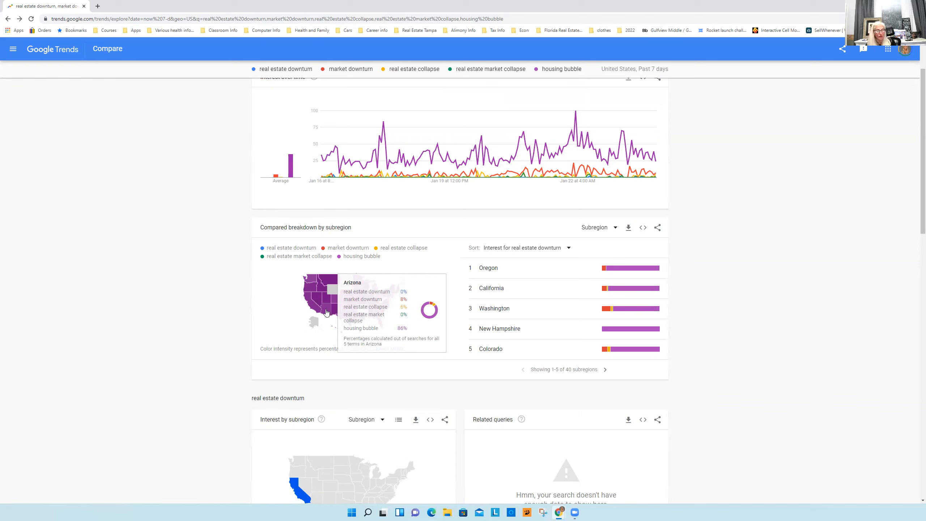
mouse_move(321, 318)
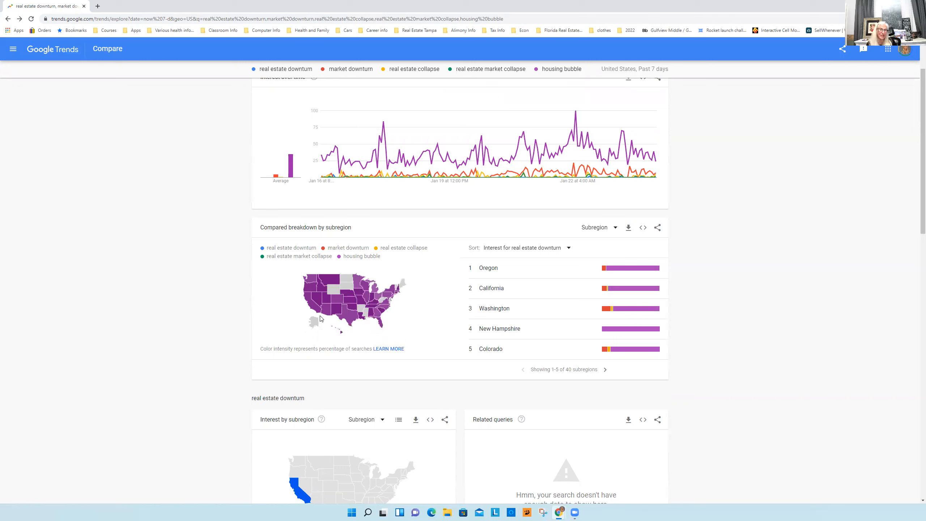
mouse_move(872, 227)
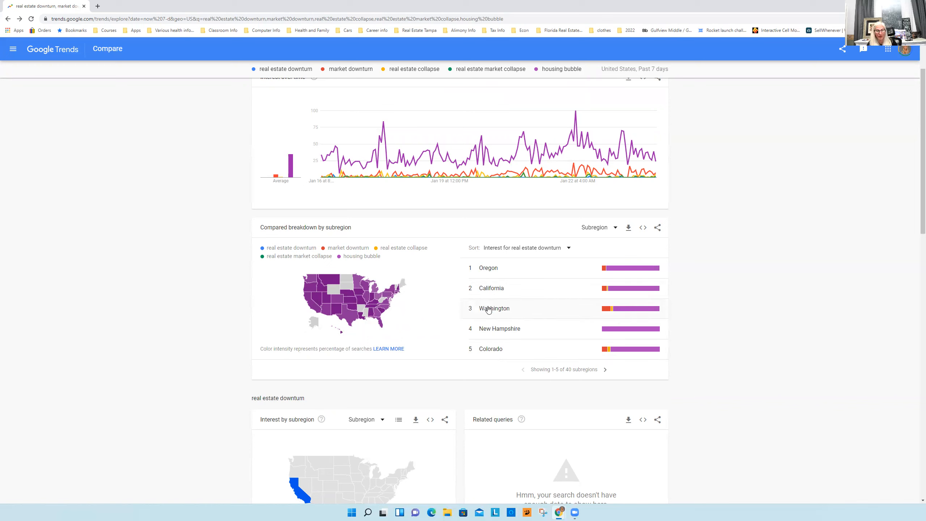
mouse_move(810, 194)
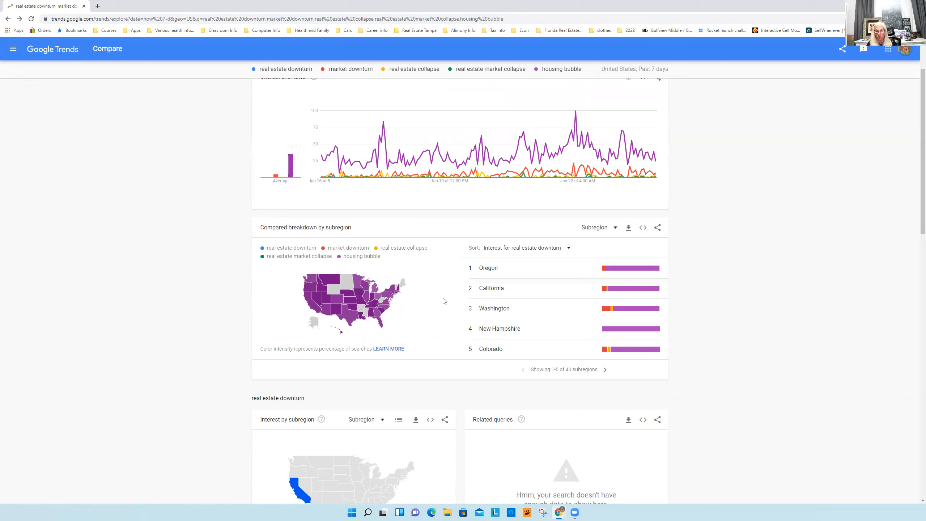
mouse_move(451, 274)
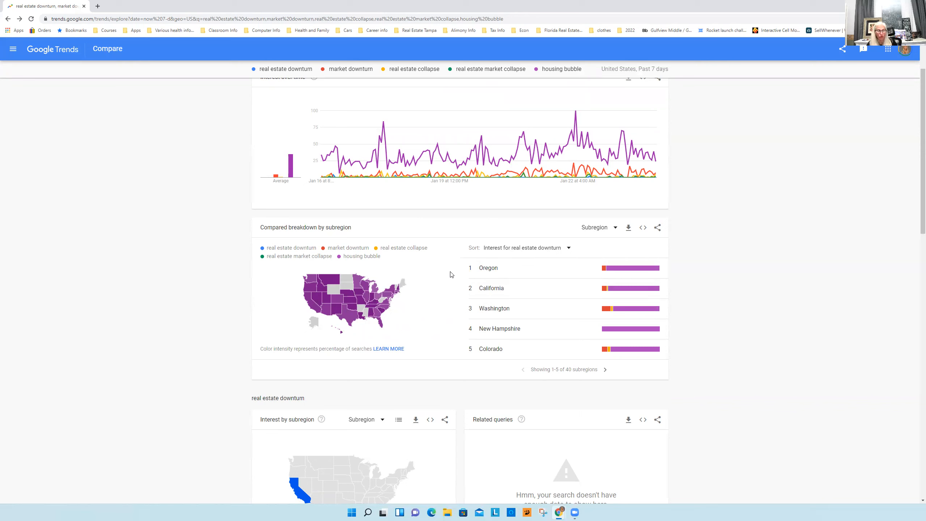
mouse_move(424, 302)
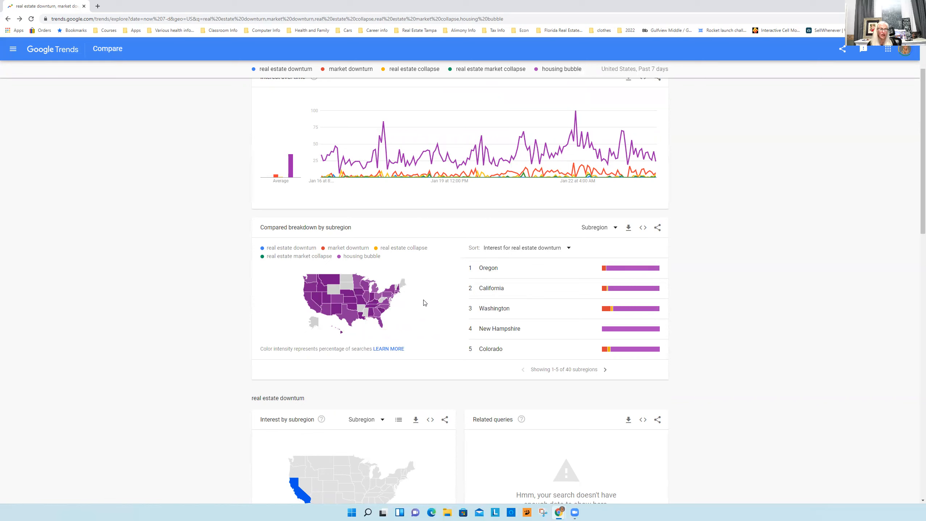
mouse_move(422, 307)
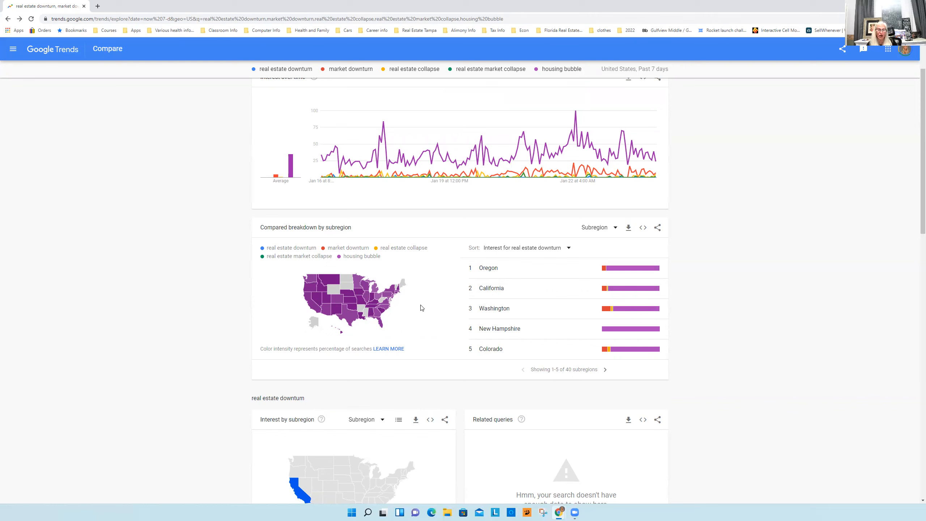
mouse_move(409, 314)
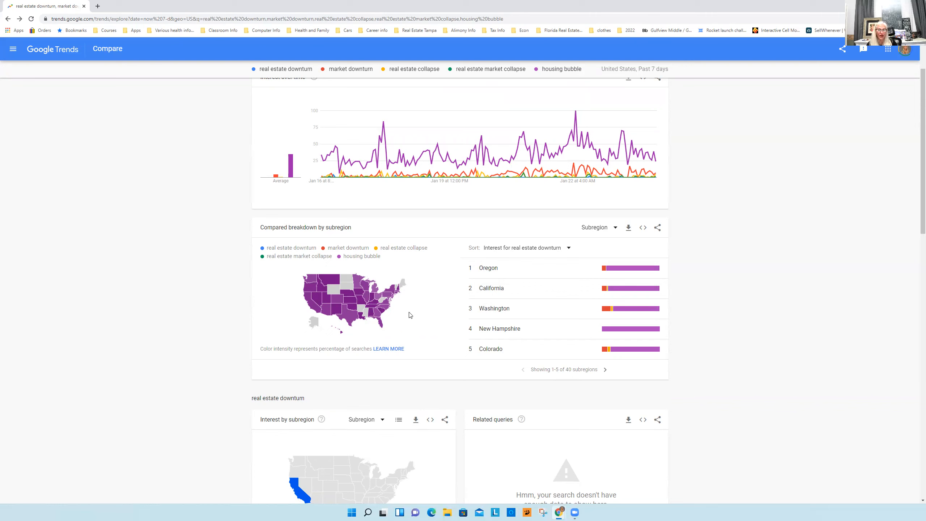
mouse_move(385, 331)
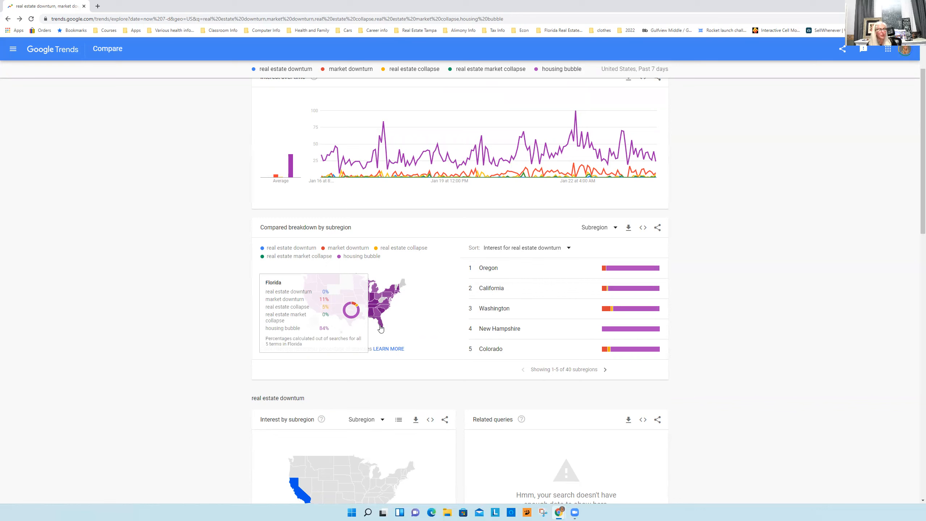
mouse_move(384, 278)
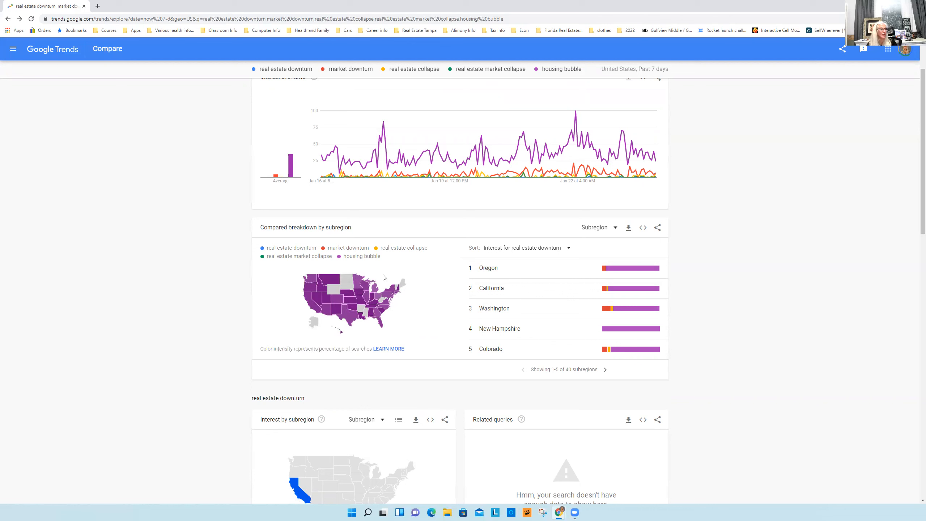
mouse_move(420, 291)
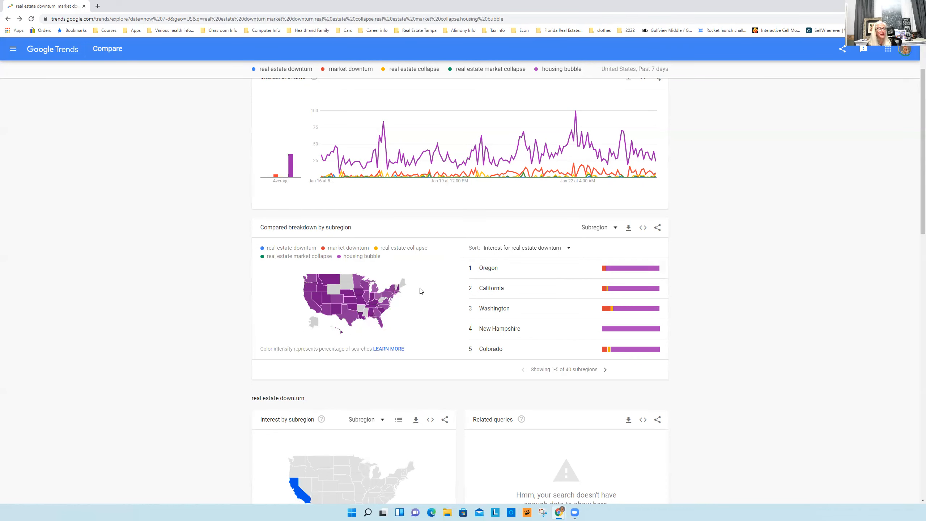
mouse_move(372, 297)
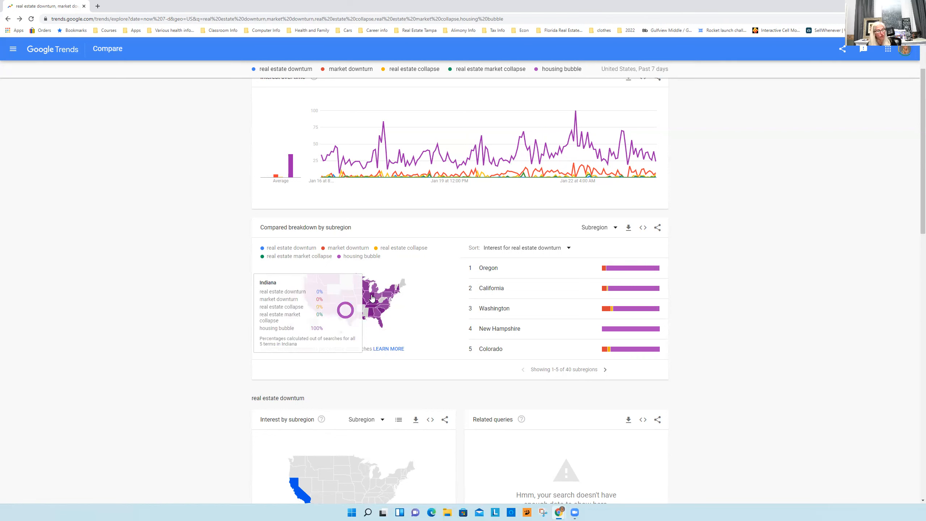
mouse_move(373, 303)
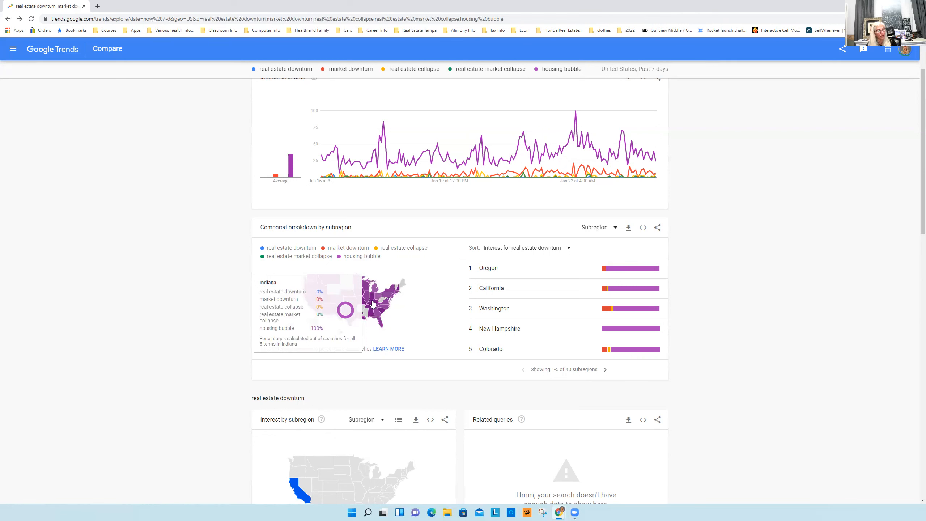
mouse_move(372, 304)
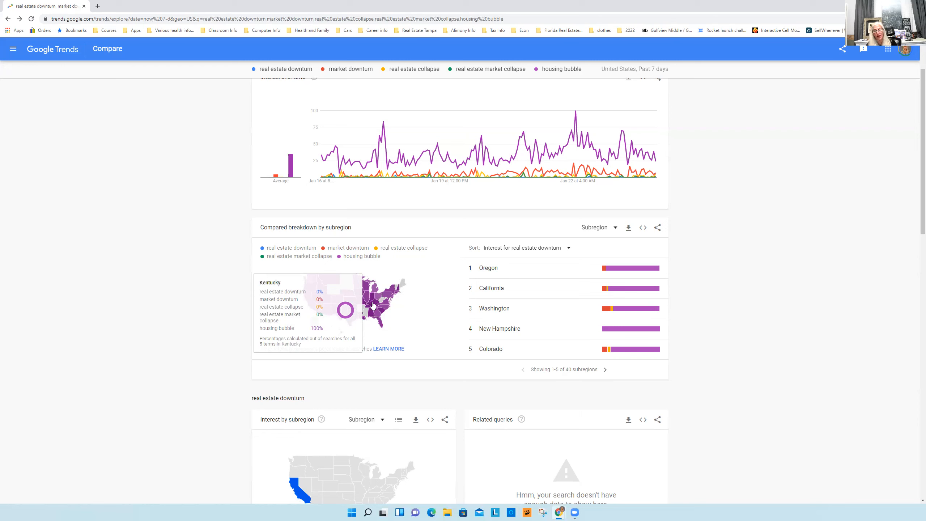
mouse_move(373, 310)
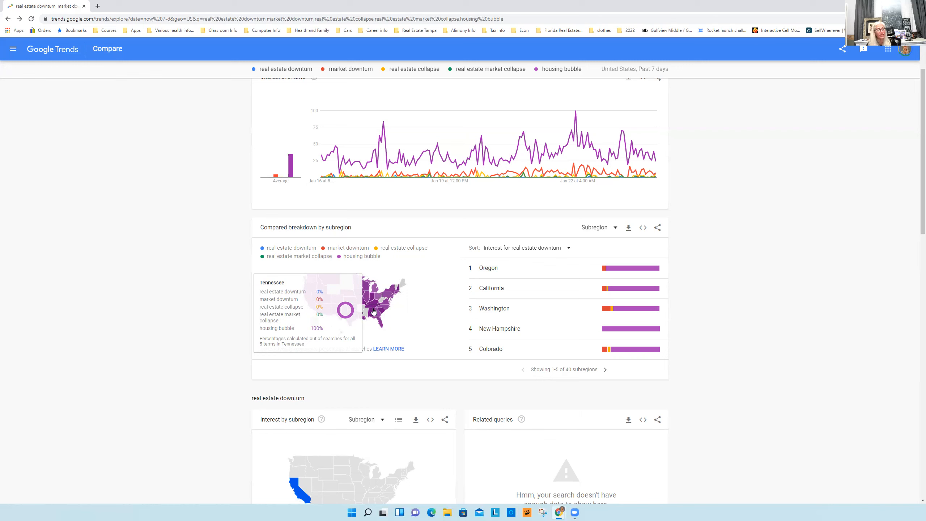
mouse_move(381, 310)
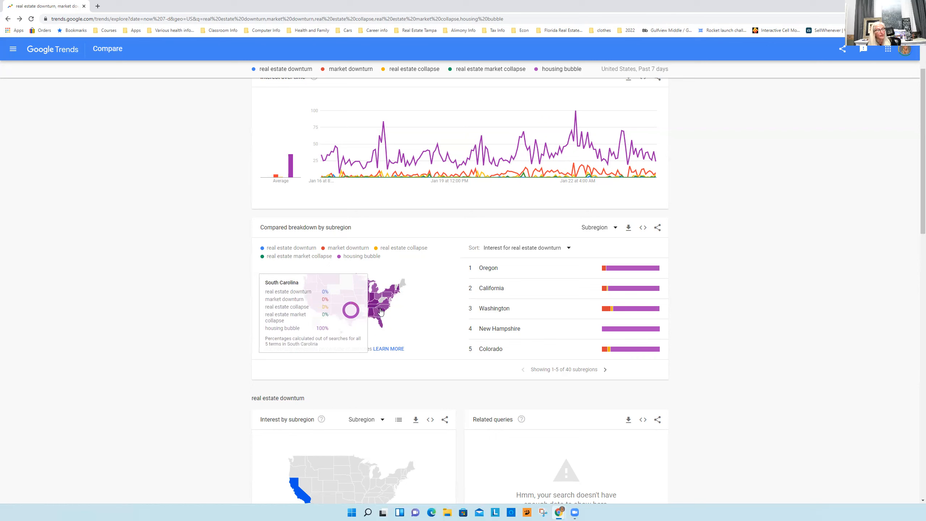
mouse_move(381, 314)
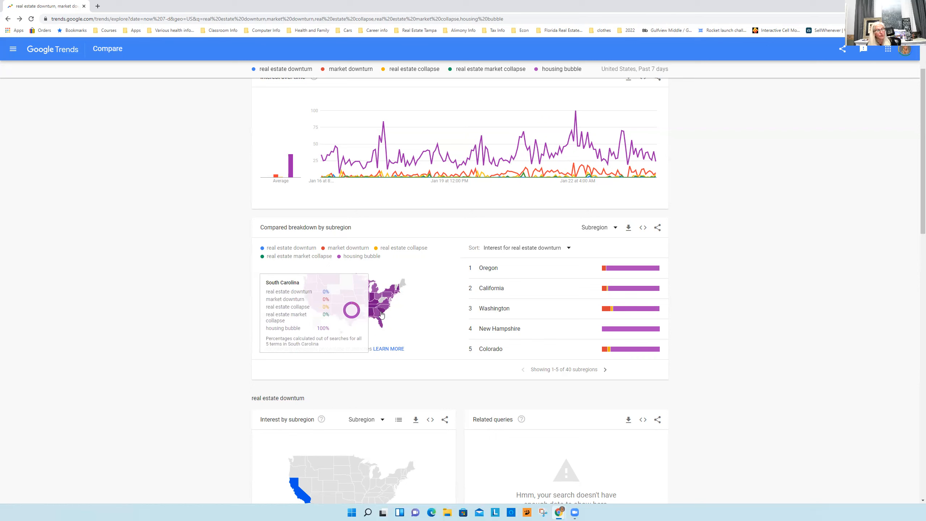
mouse_move(393, 289)
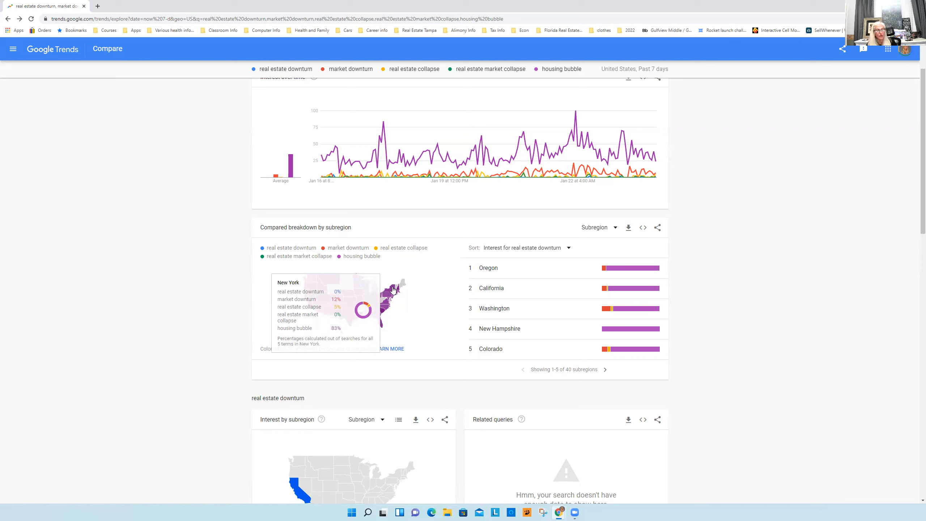
mouse_move(540, 372)
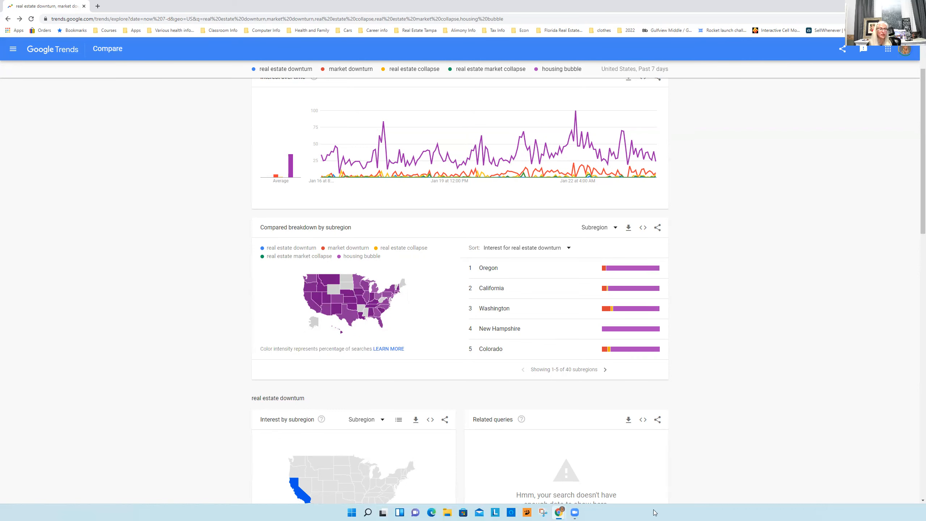
mouse_move(906, 372)
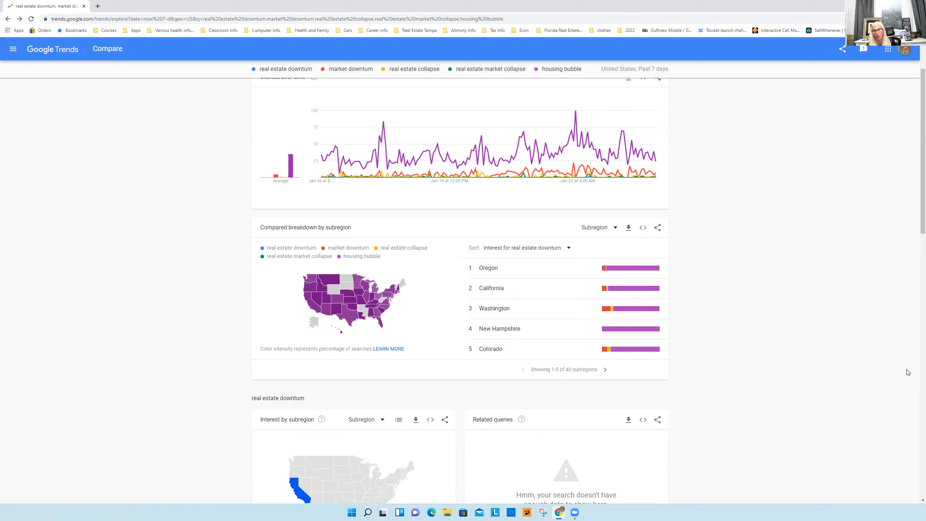
mouse_move(674, 159)
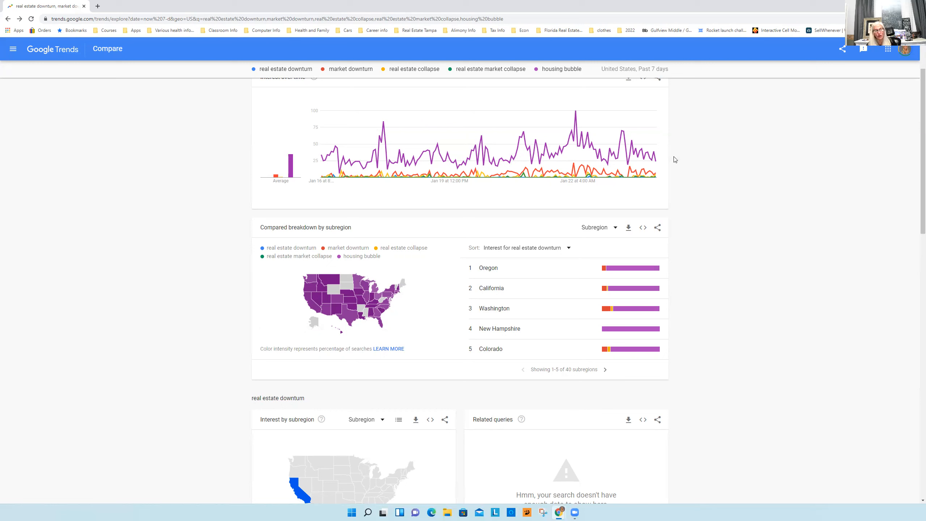
mouse_move(648, 350)
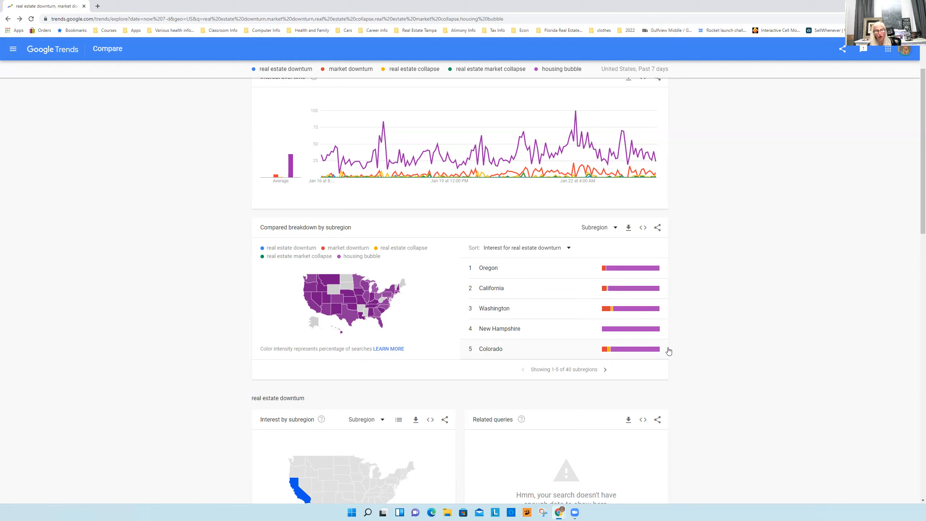
mouse_move(778, 333)
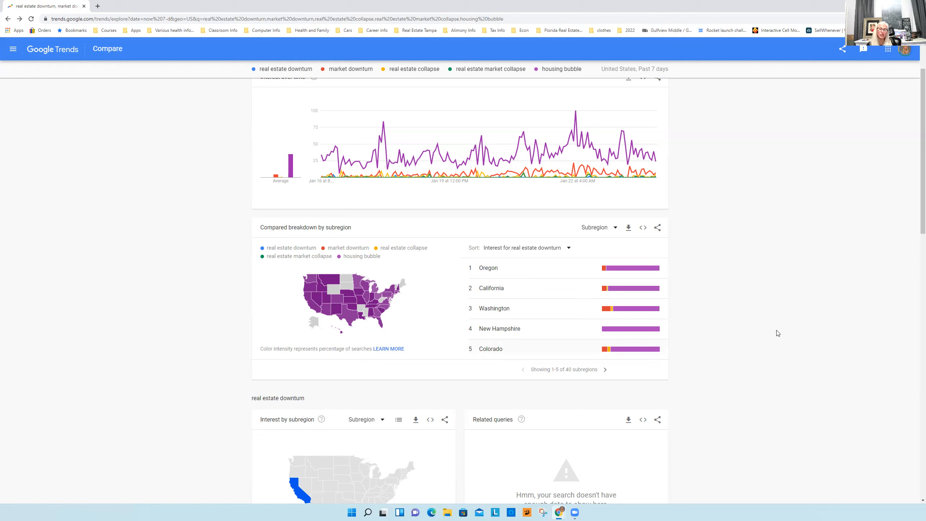
mouse_move(519, 306)
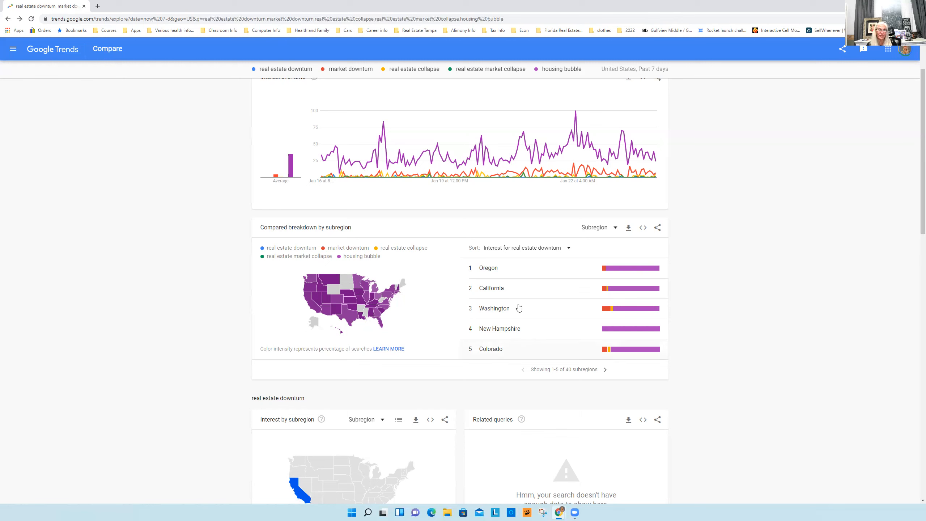
mouse_move(801, 195)
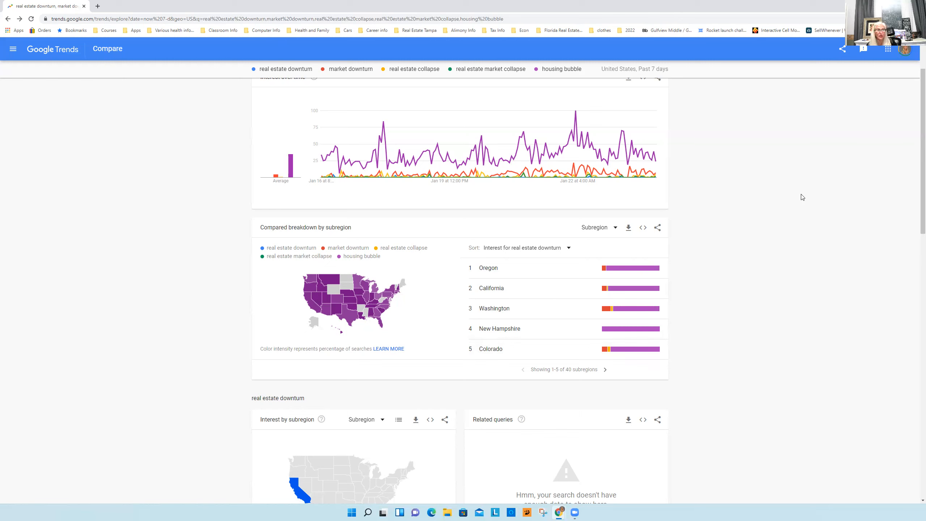
mouse_move(800, 195)
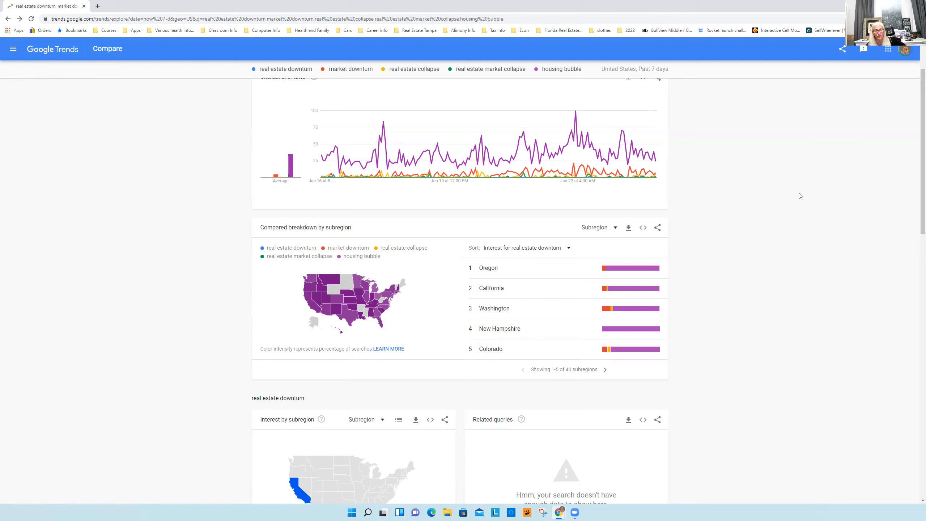
mouse_move(788, 193)
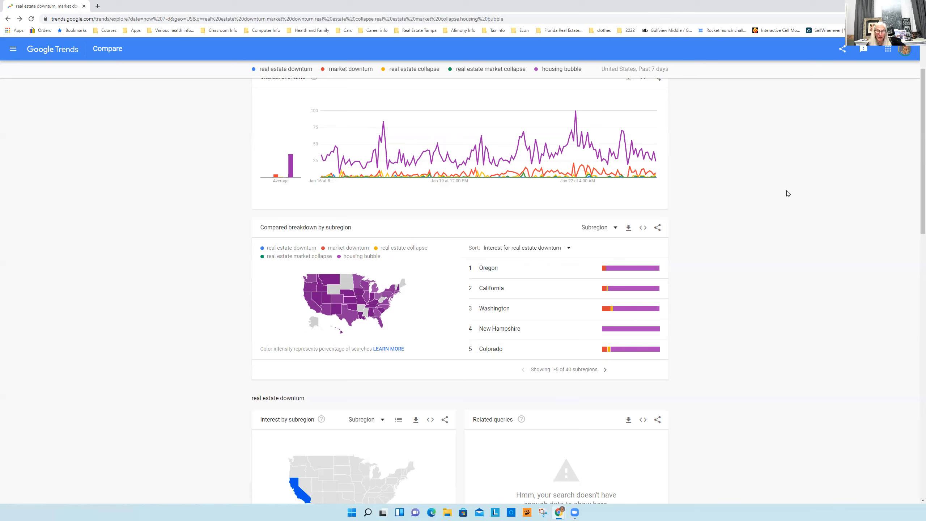
mouse_move(785, 238)
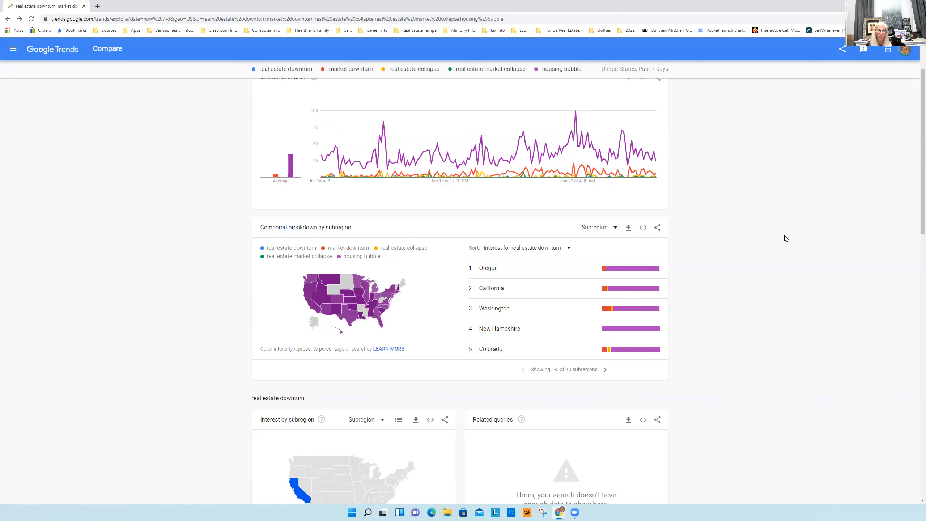
mouse_move(733, 240)
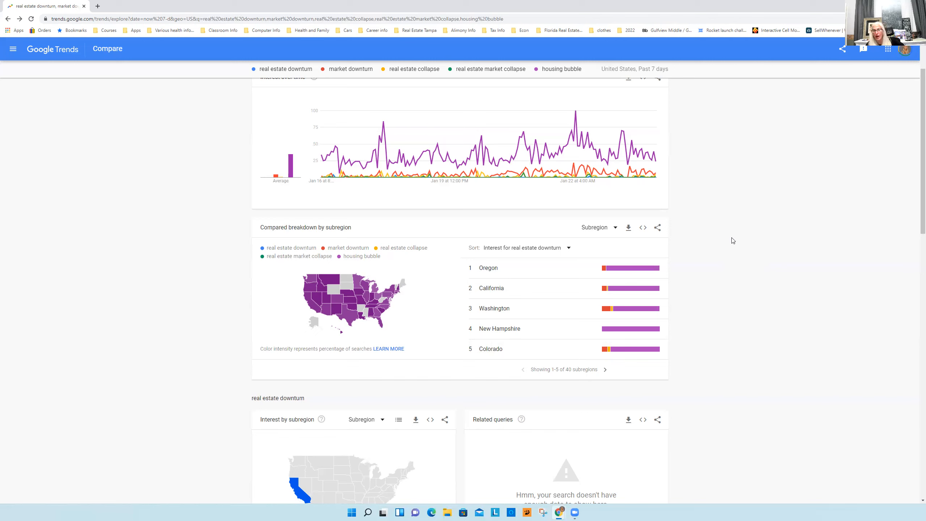
mouse_move(737, 226)
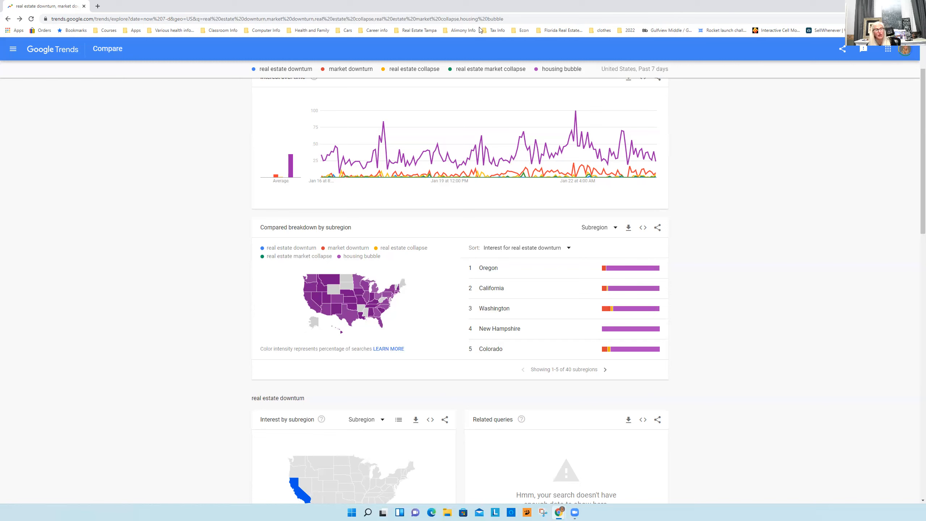
mouse_move(554, 11)
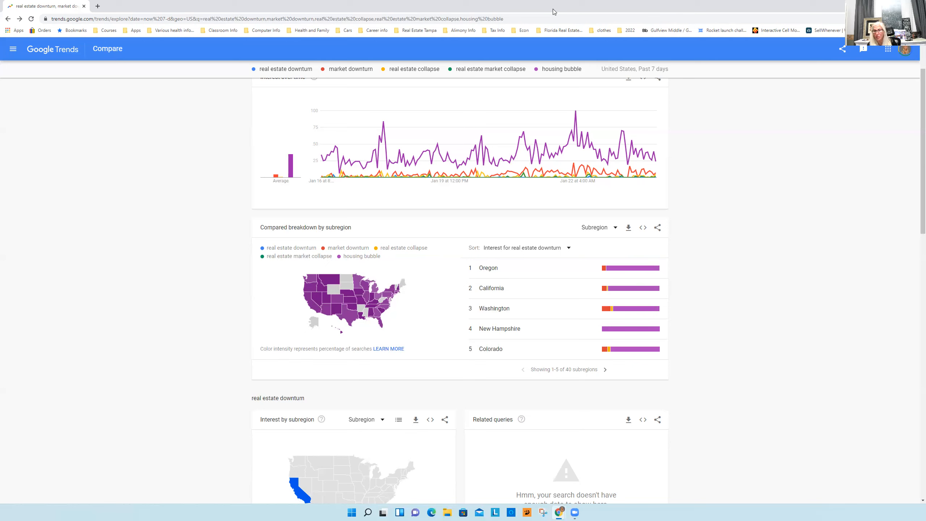
mouse_move(554, 11)
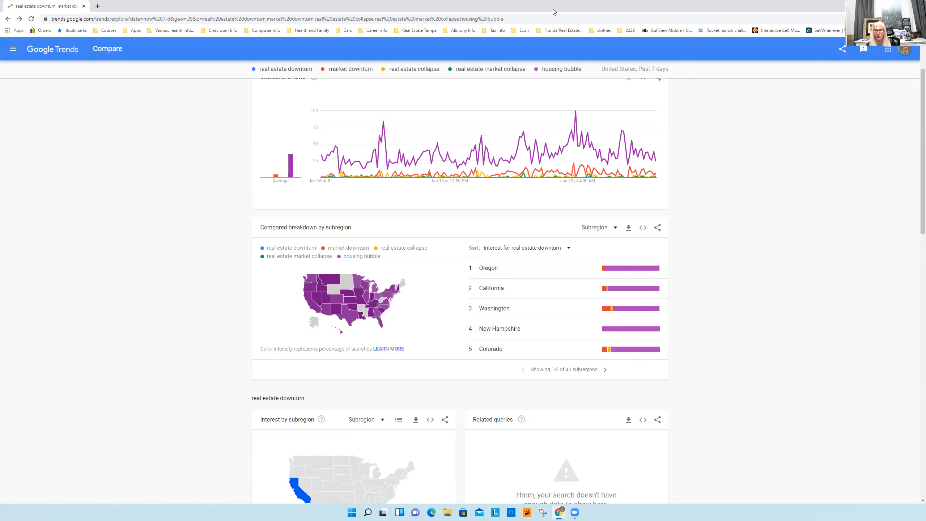
mouse_move(597, 15)
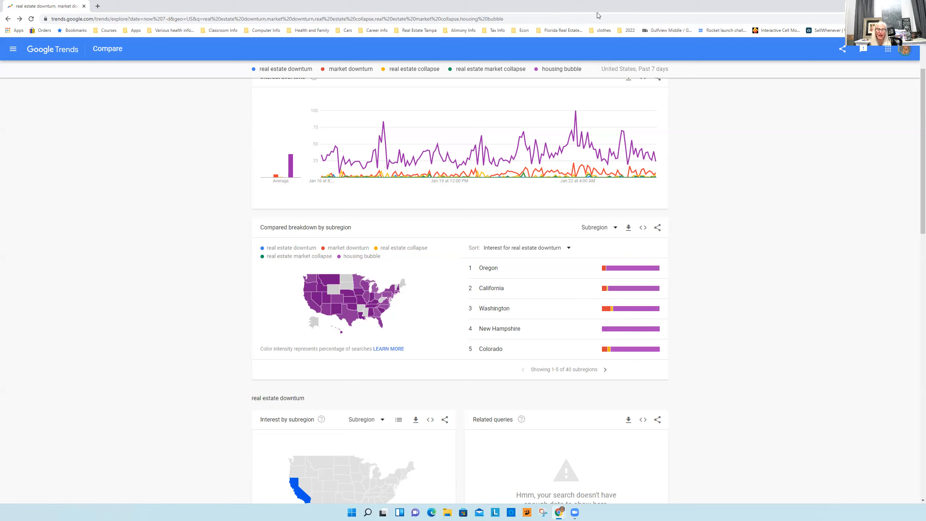